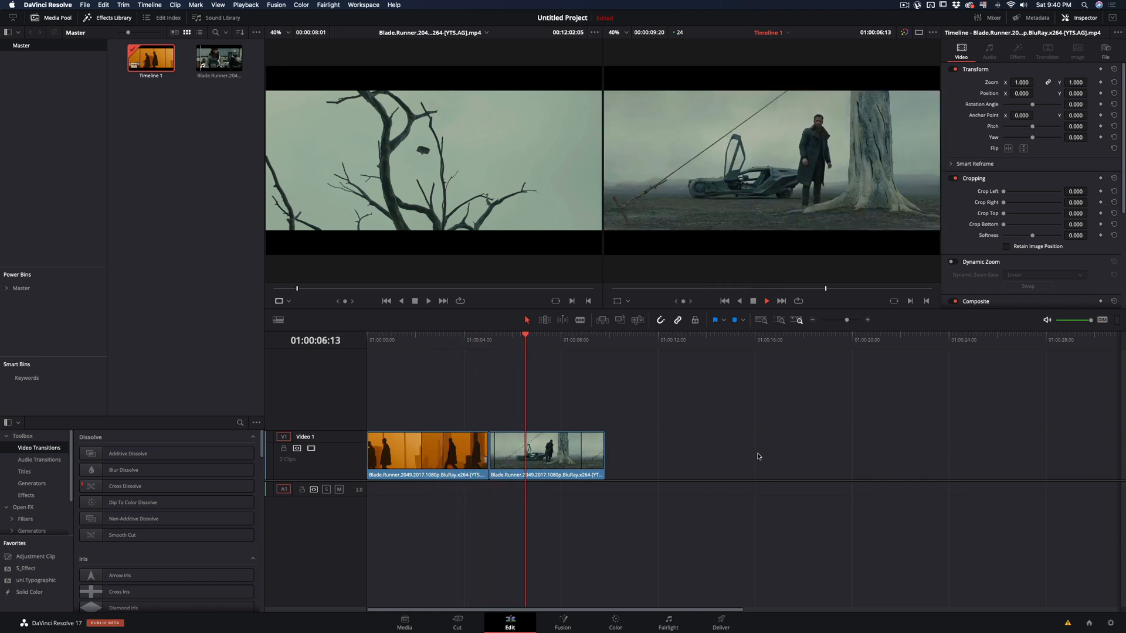
Convert the first timeline clip into a New Fusion Clip and view it on the Fusion page
right_click(427, 456)
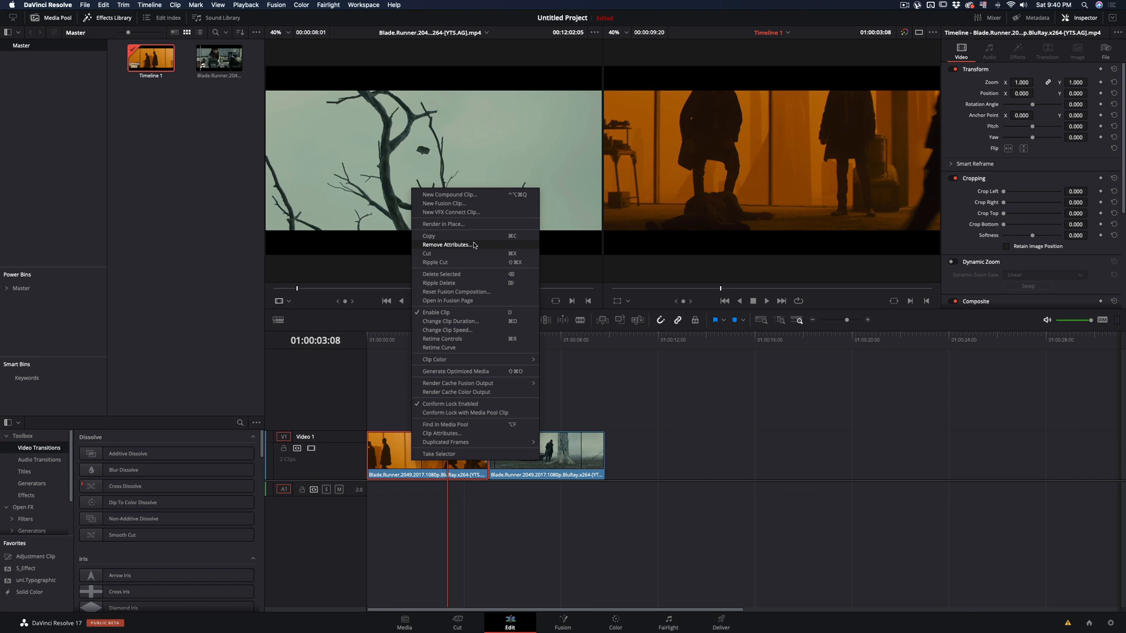
left_click(443, 203)
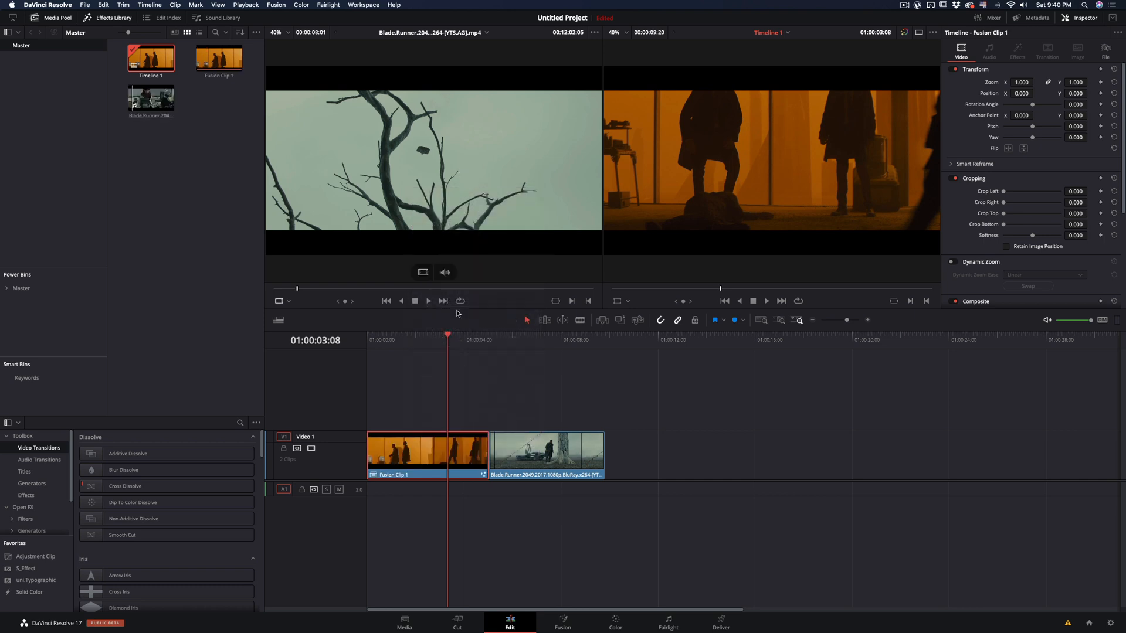
left_click(562, 622)
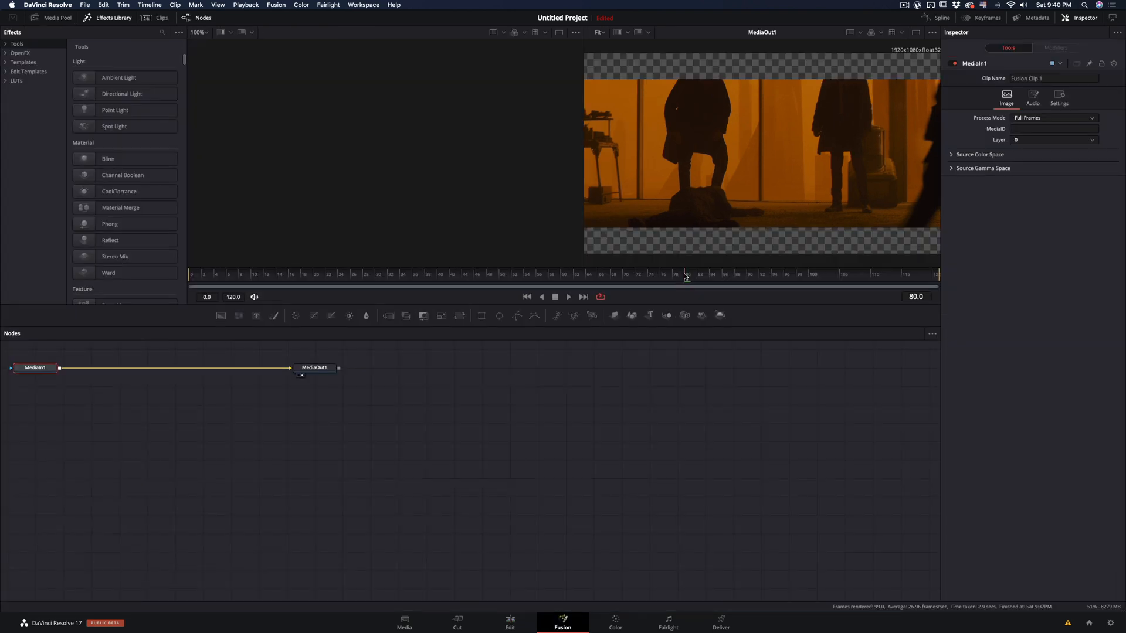
left_click(704, 274)
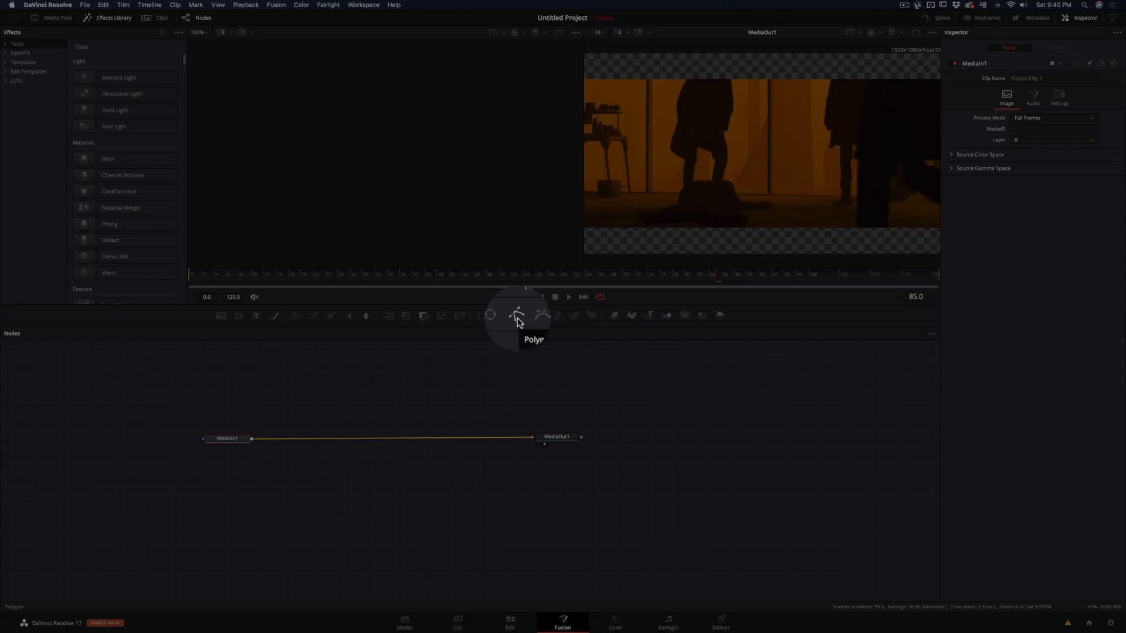
Begin a Polygon mask on the clip to trace the passing silhouette
left_click(516, 315)
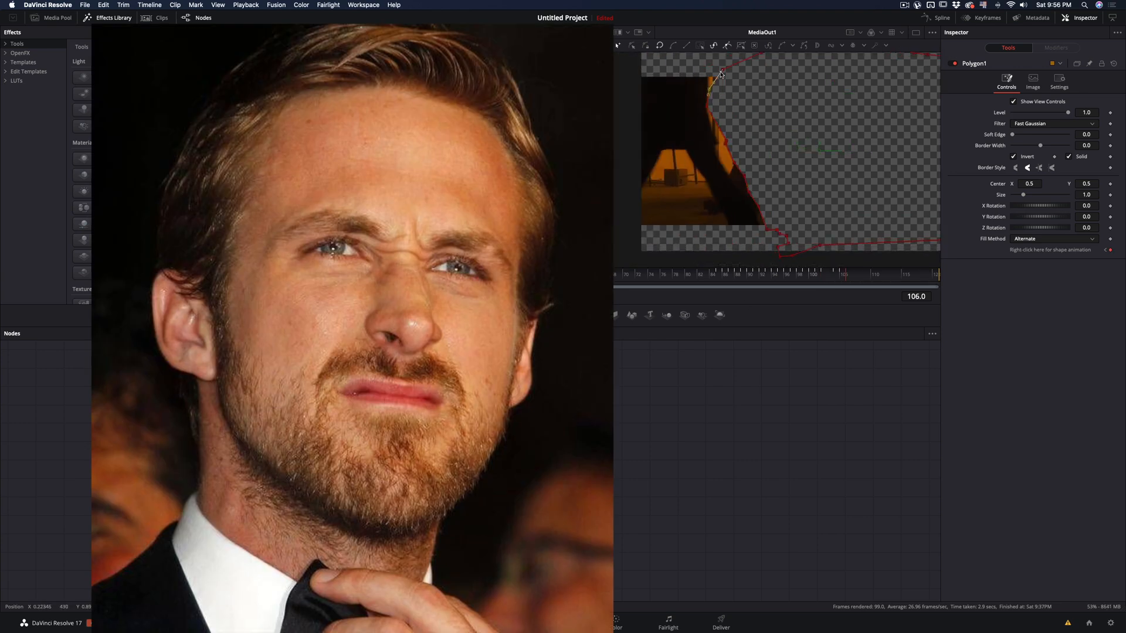
Keyframe the polygon points off the right edge earlier, then check a later frame
left_click(561, 621)
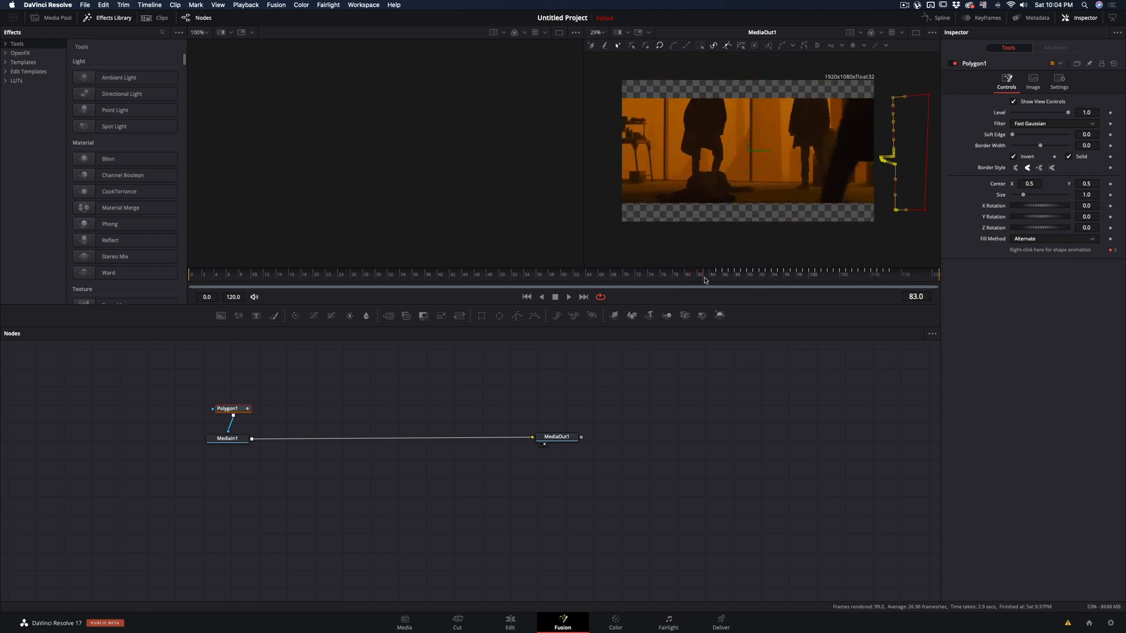
left_click(810, 273)
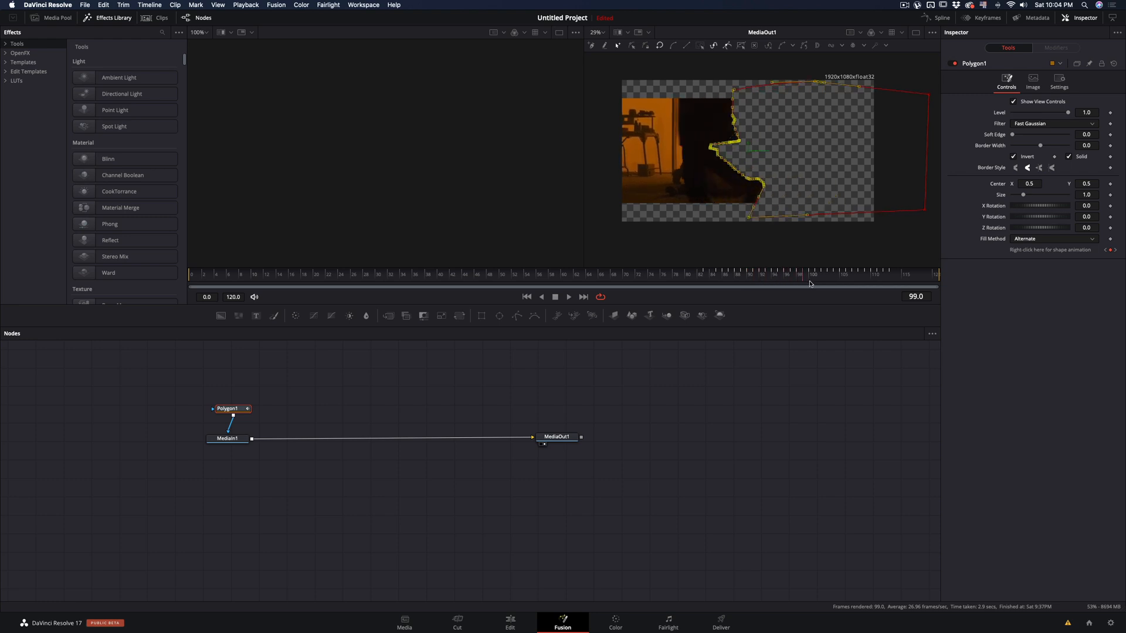